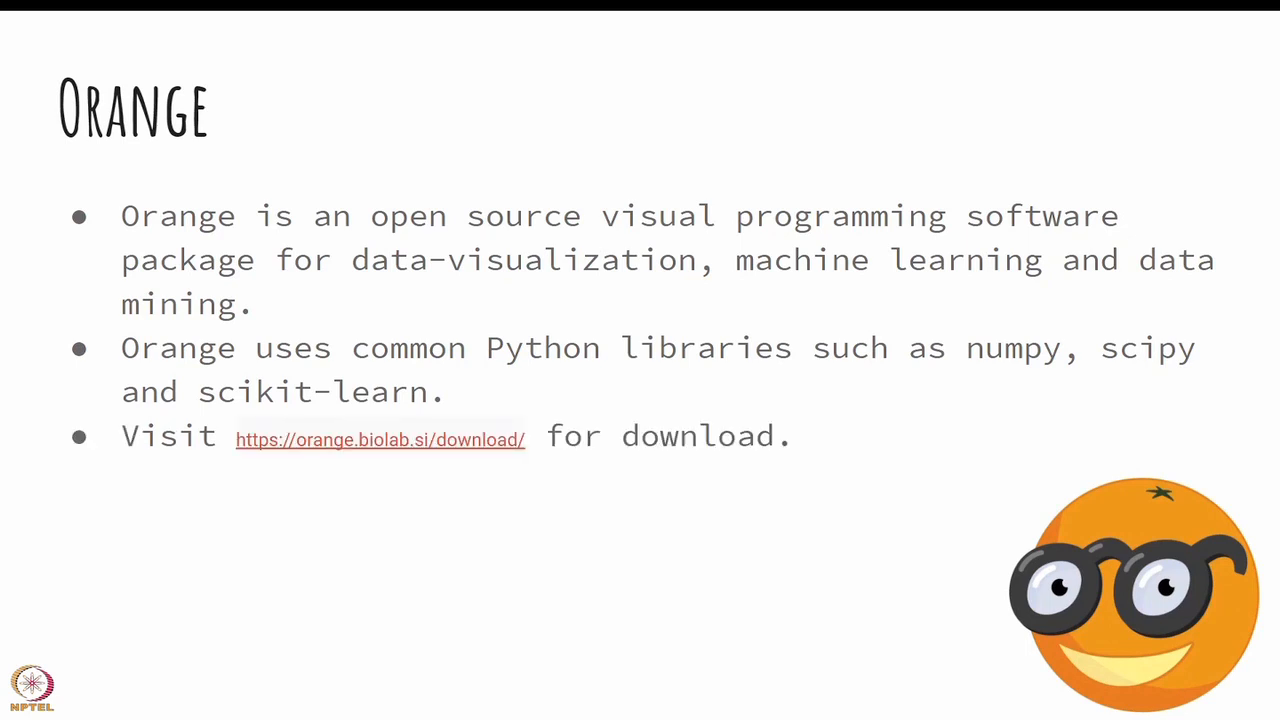
mouse_move(414, 452)
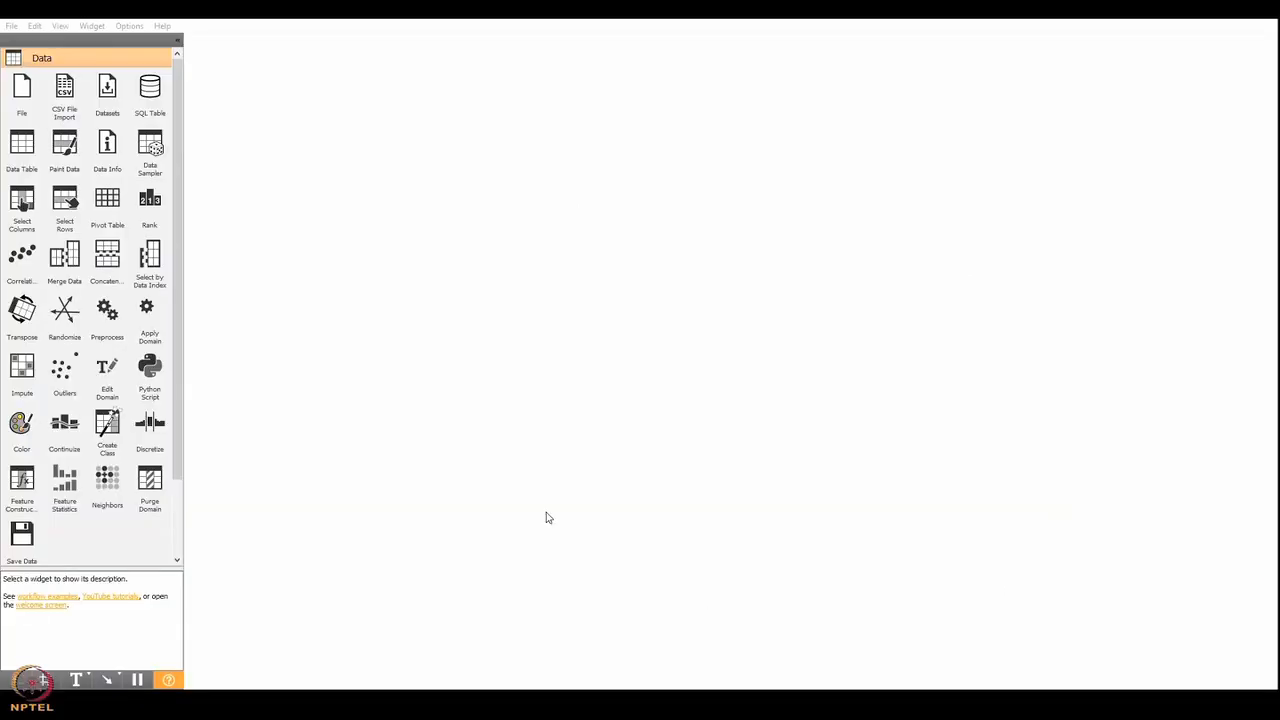
mouse_move(798, 220)
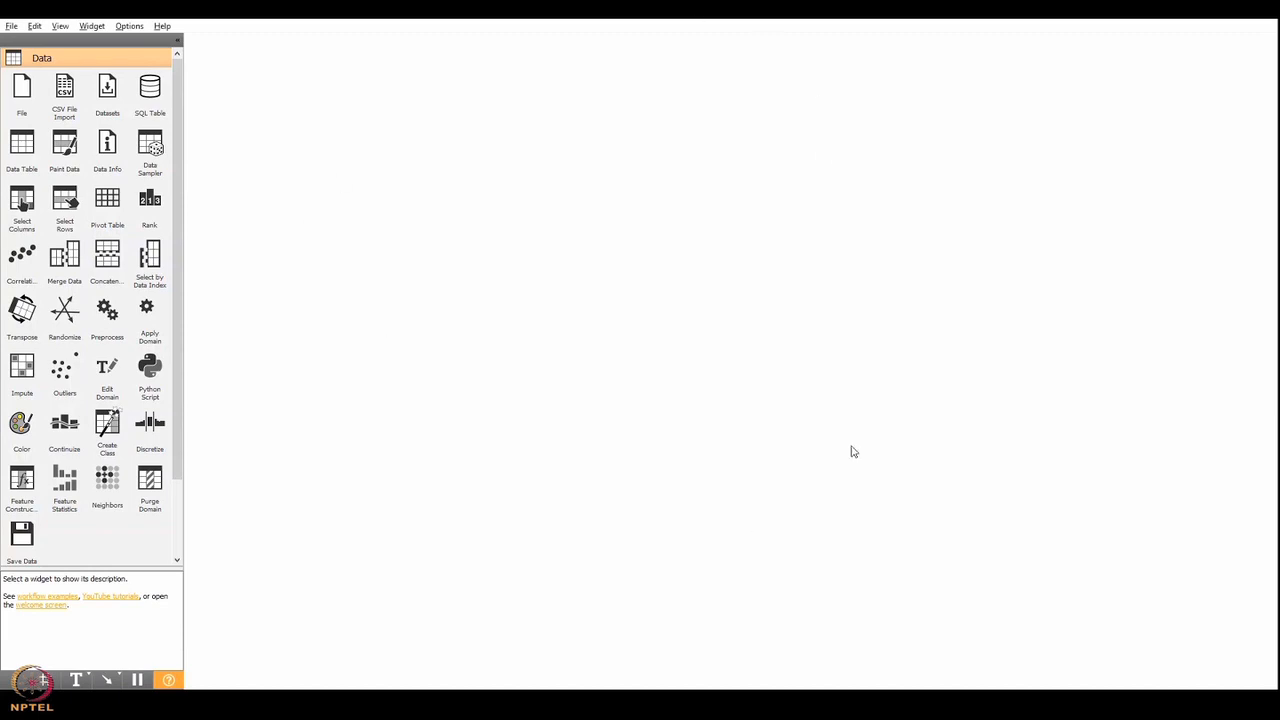
mouse_move(708, 280)
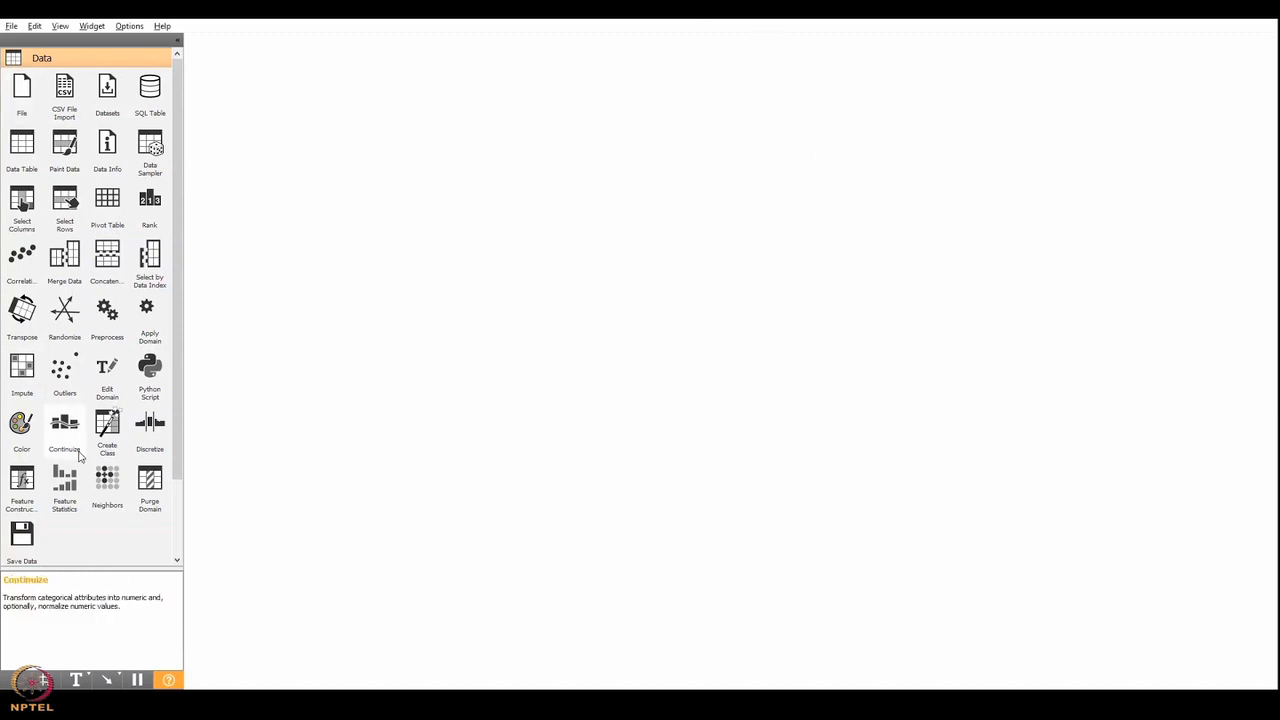
mouse_move(108, 424)
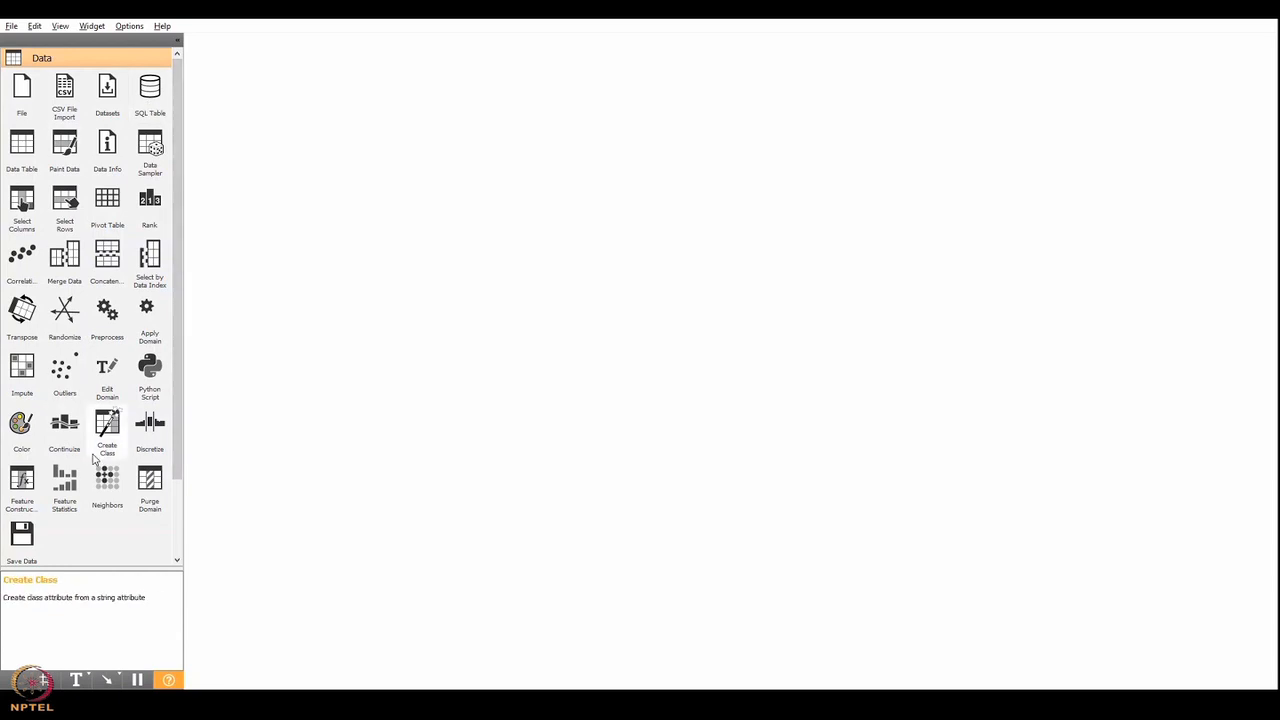
mouse_move(204, 330)
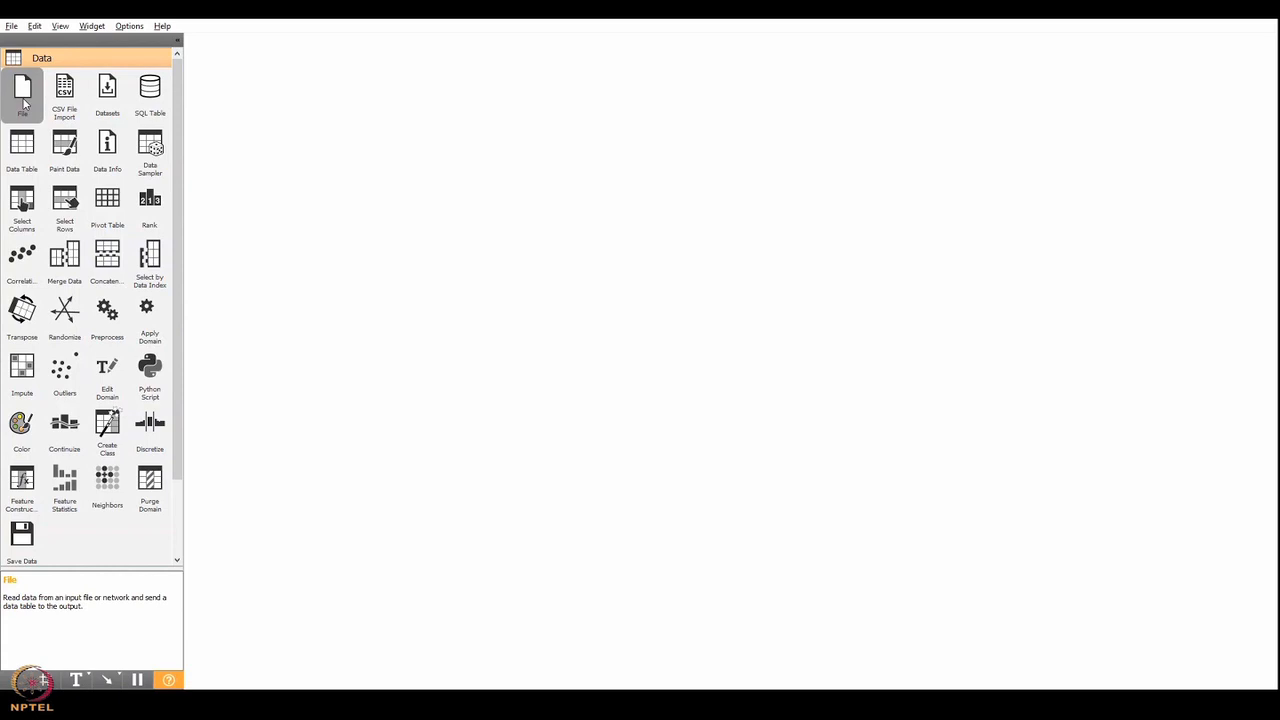
Drag a File widget from the Data toolbox onto the empty canvas.
left_click_drag(22, 90, 328, 224)
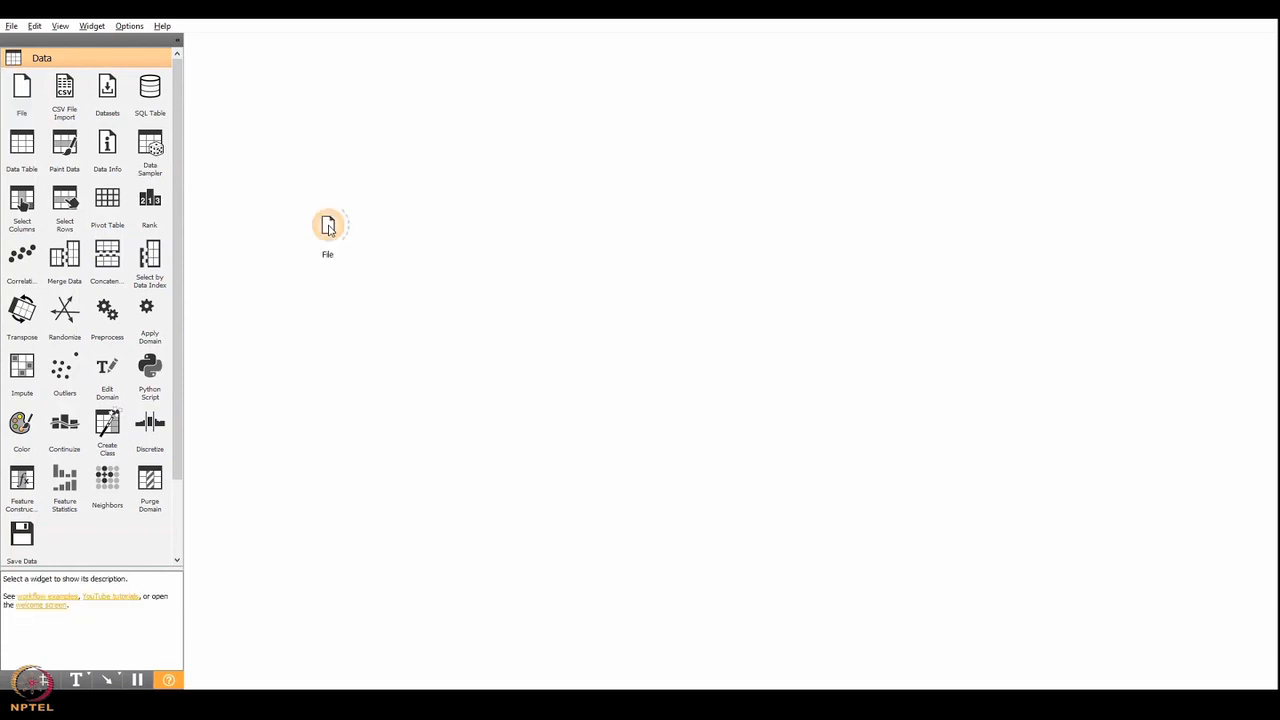
mouse_move(352, 232)
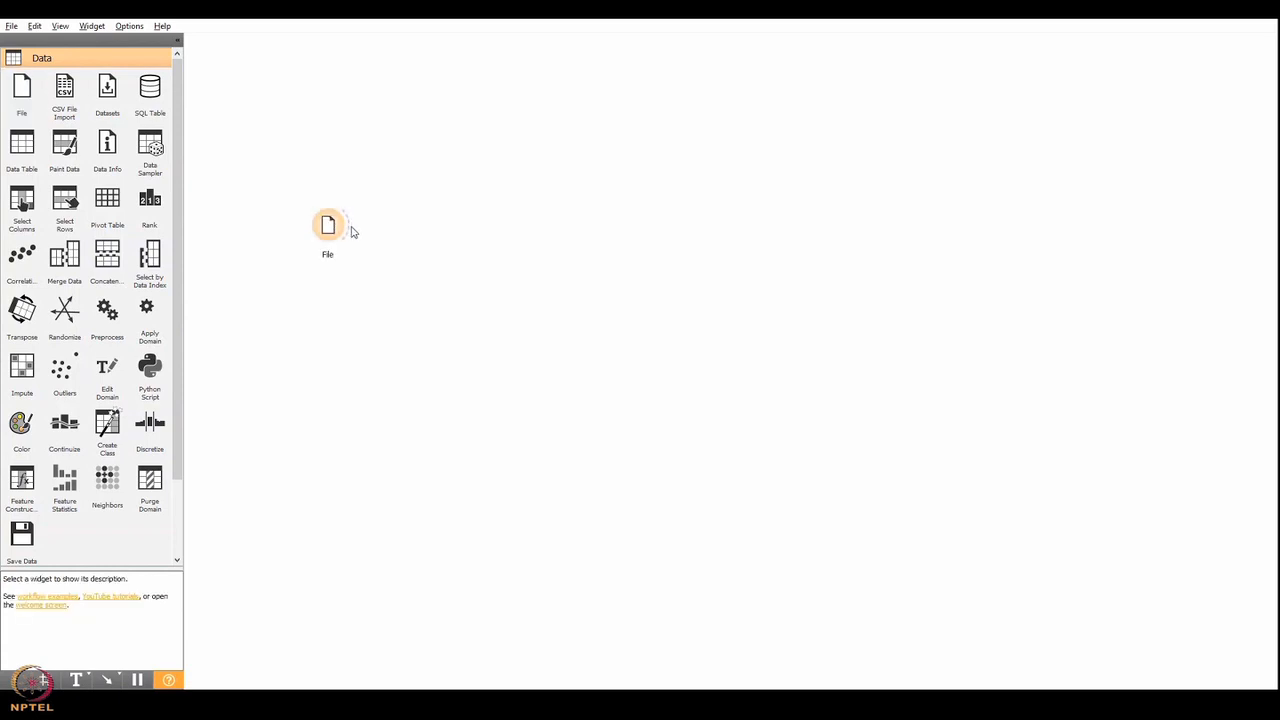
mouse_move(356, 252)
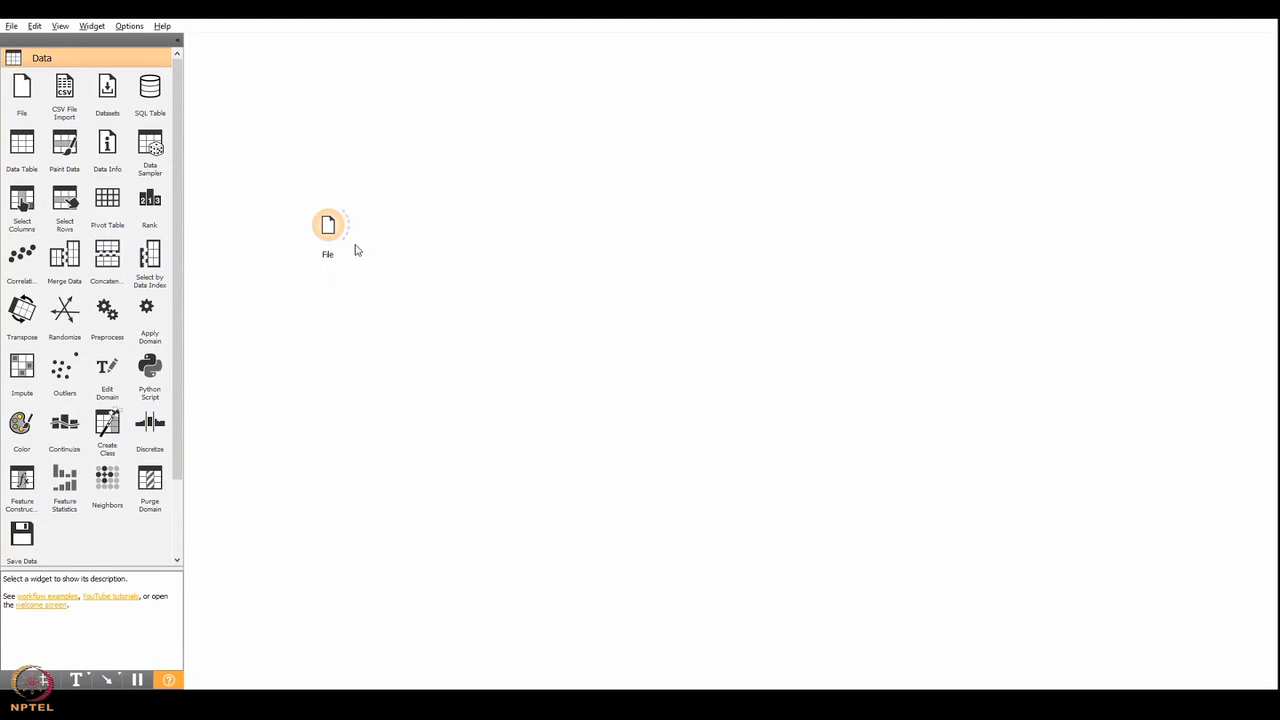
mouse_move(352, 252)
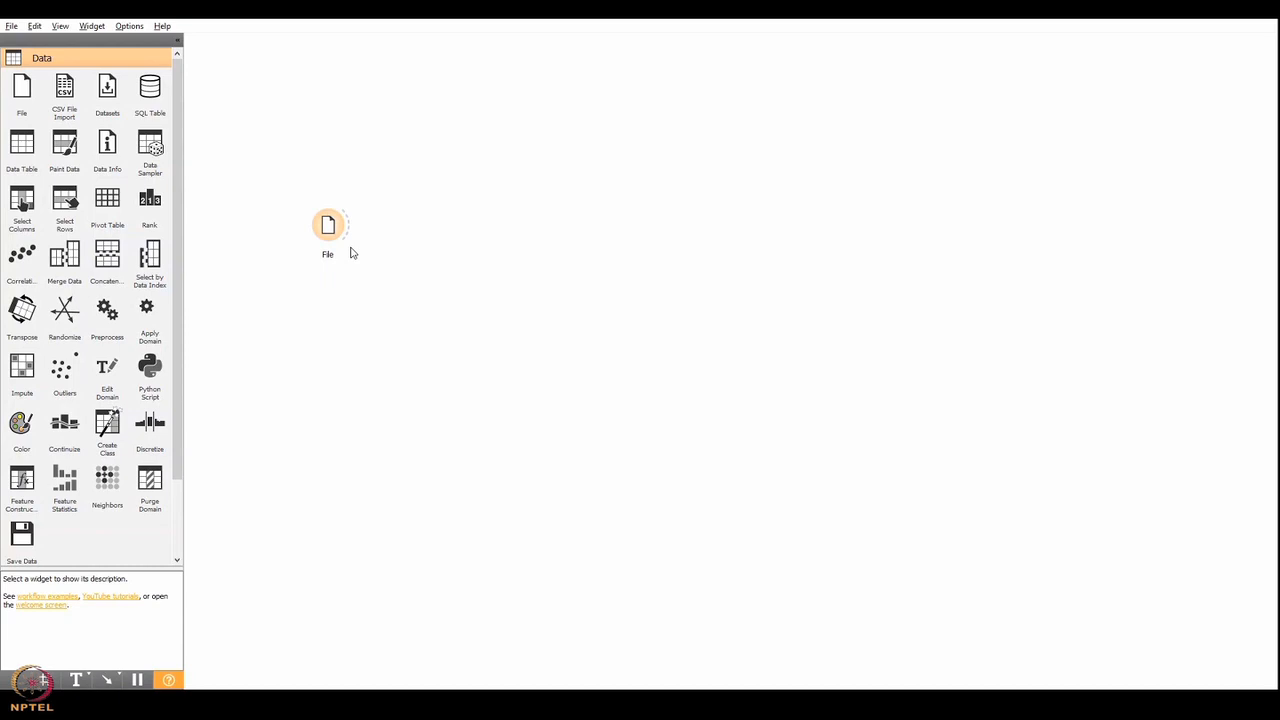
mouse_move(224, 204)
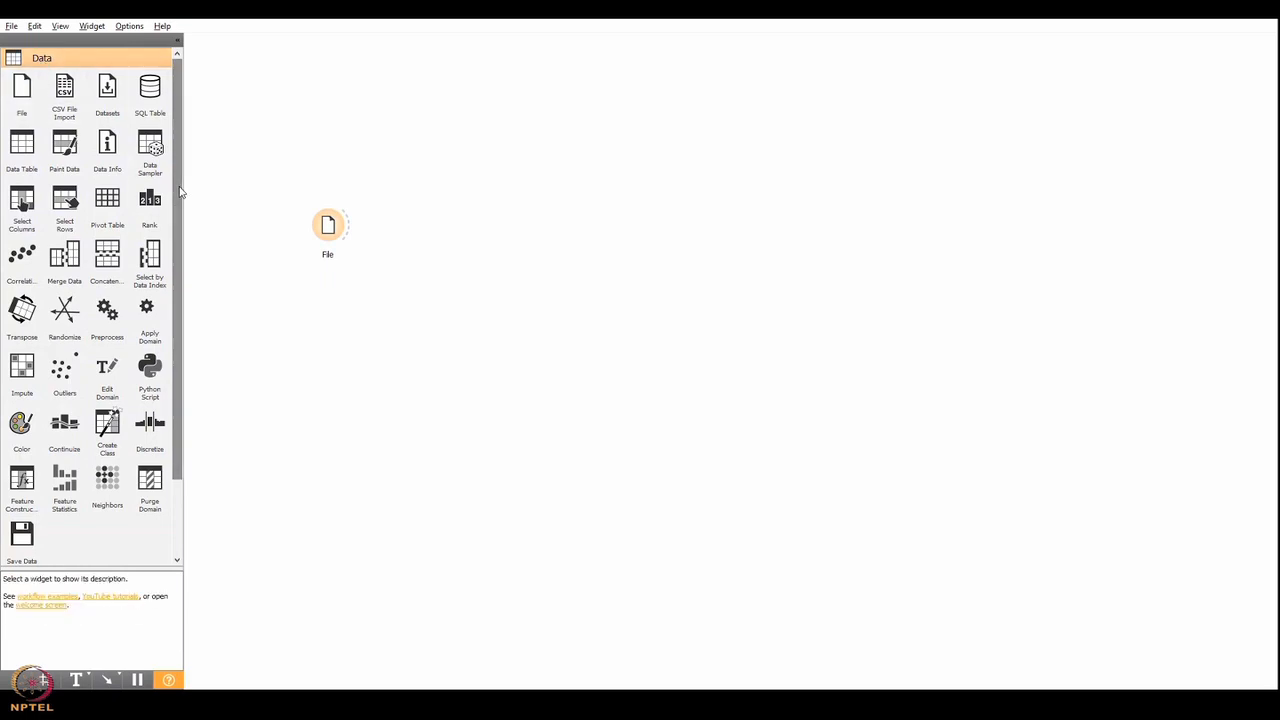
scroll("down", 3)
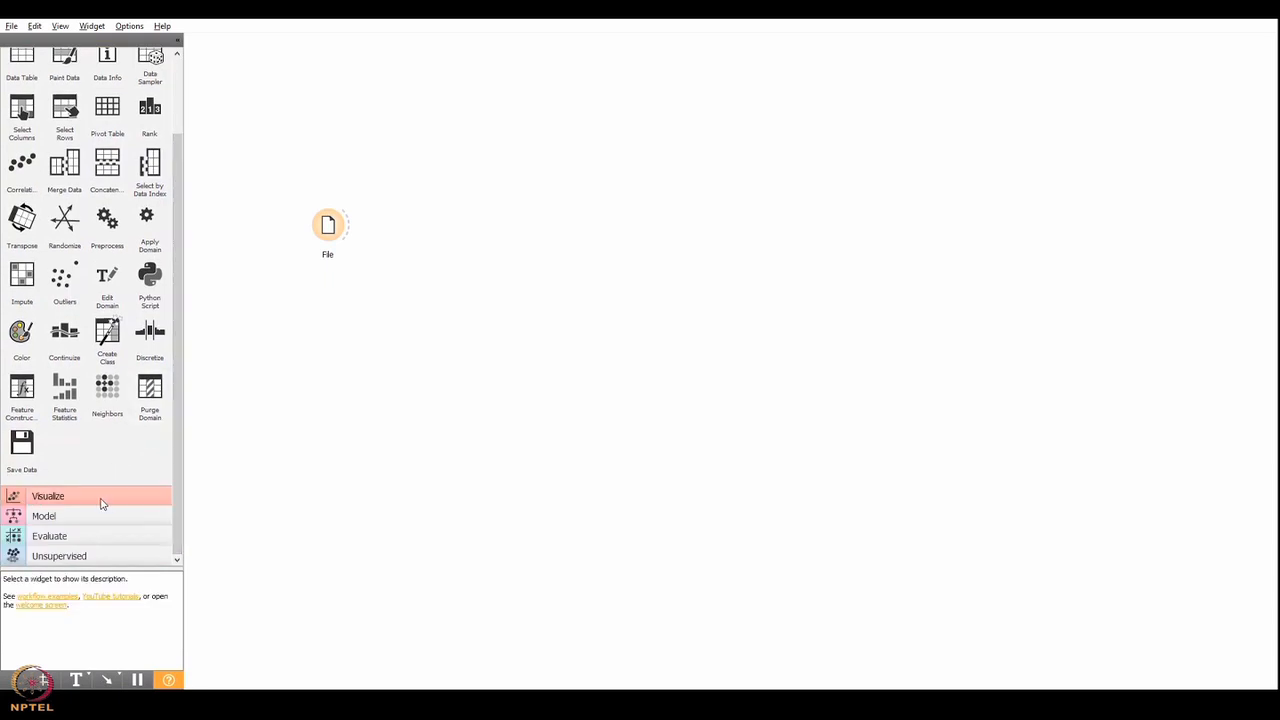
left_click(48, 496)
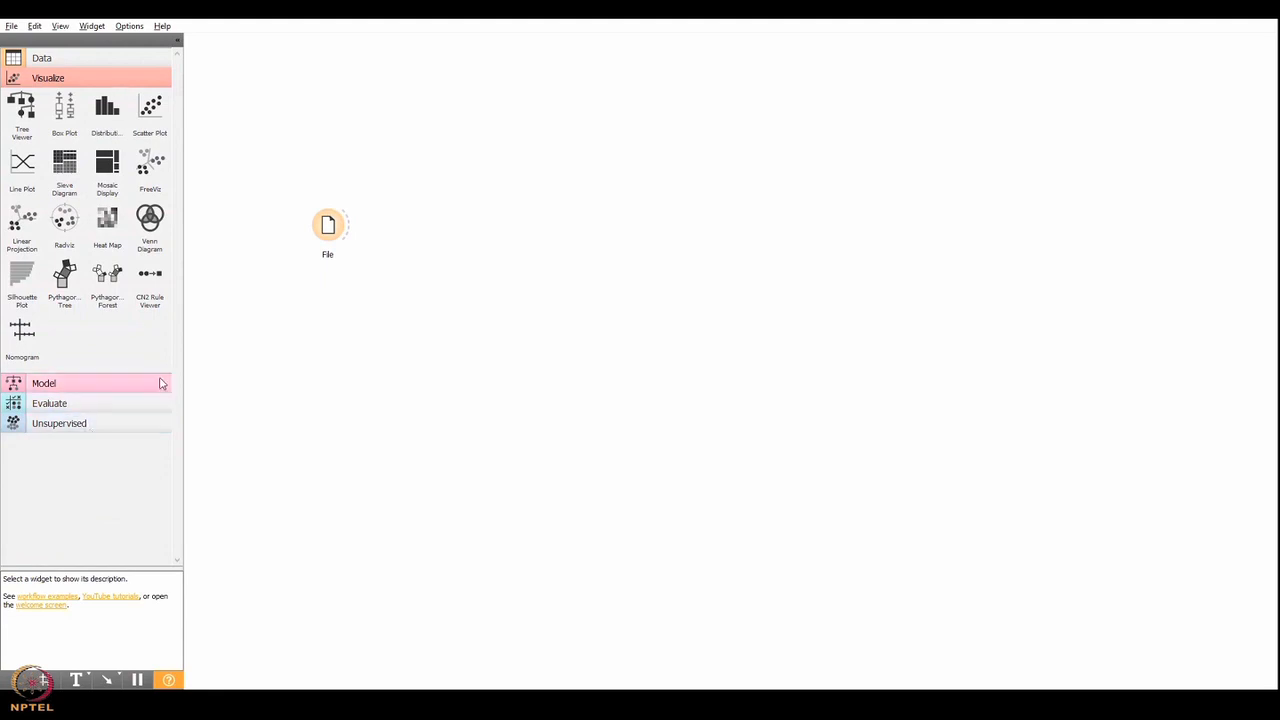
mouse_move(368, 252)
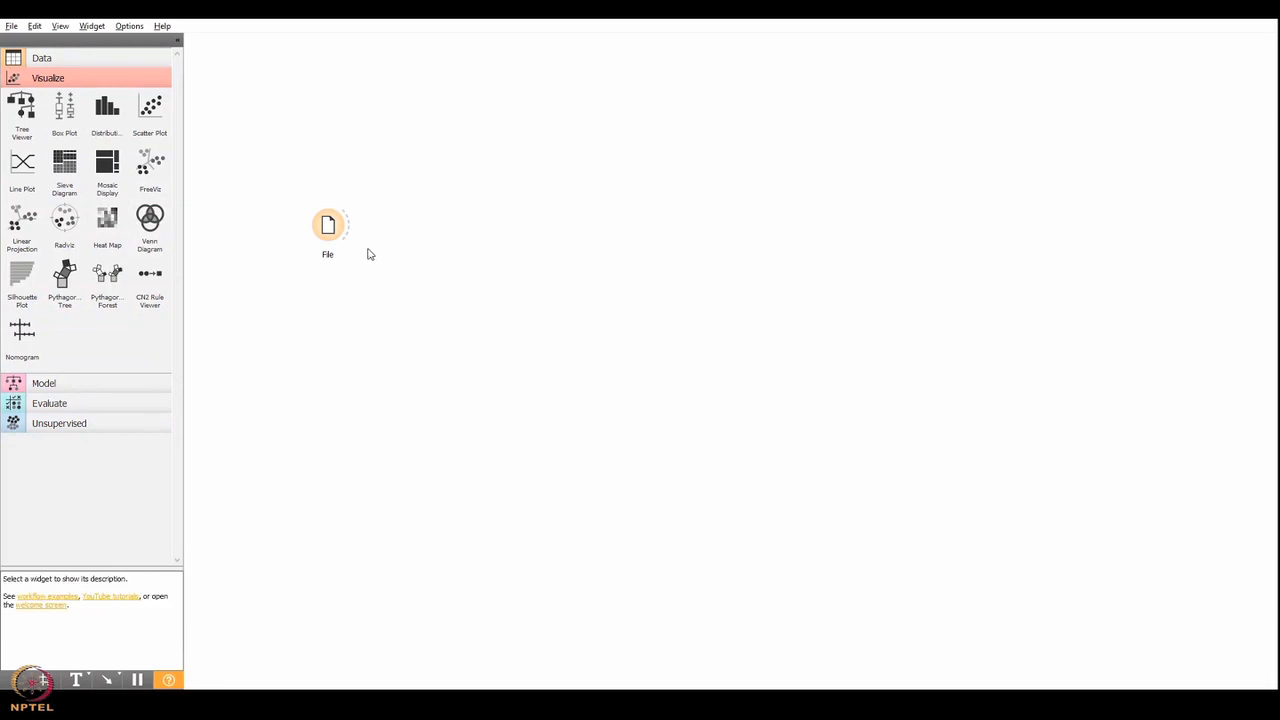
mouse_move(352, 236)
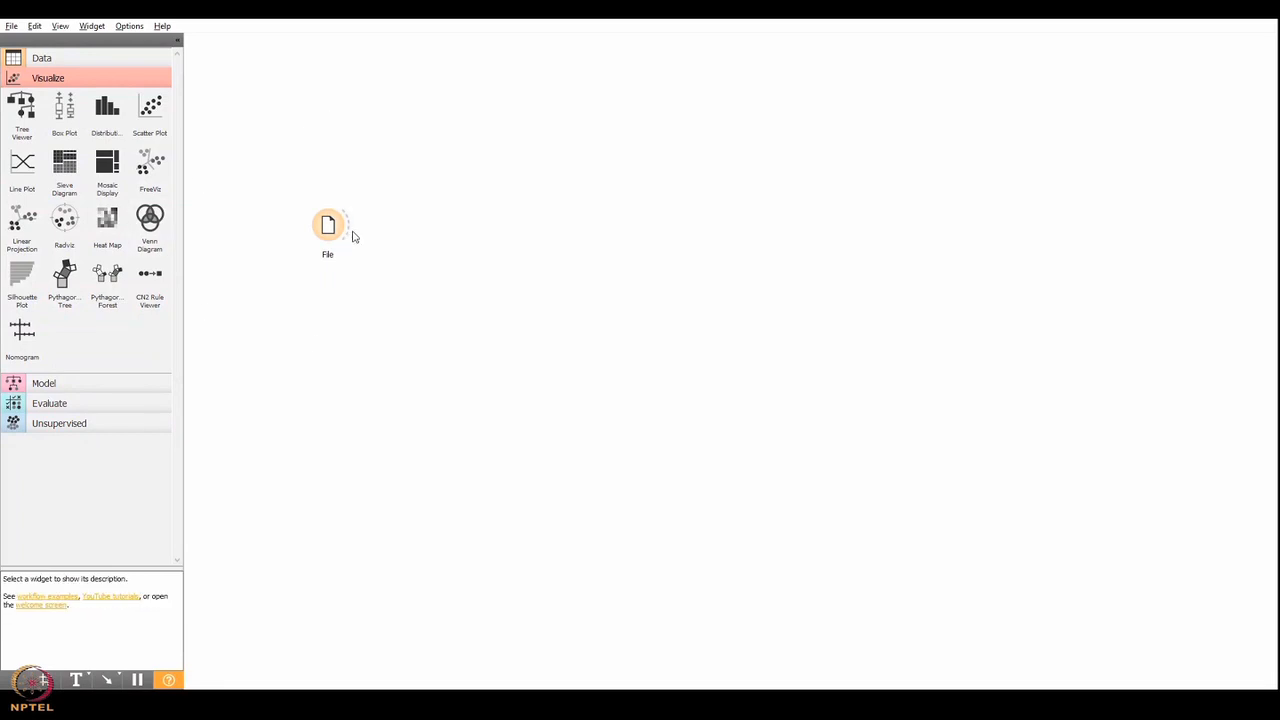
mouse_move(362, 254)
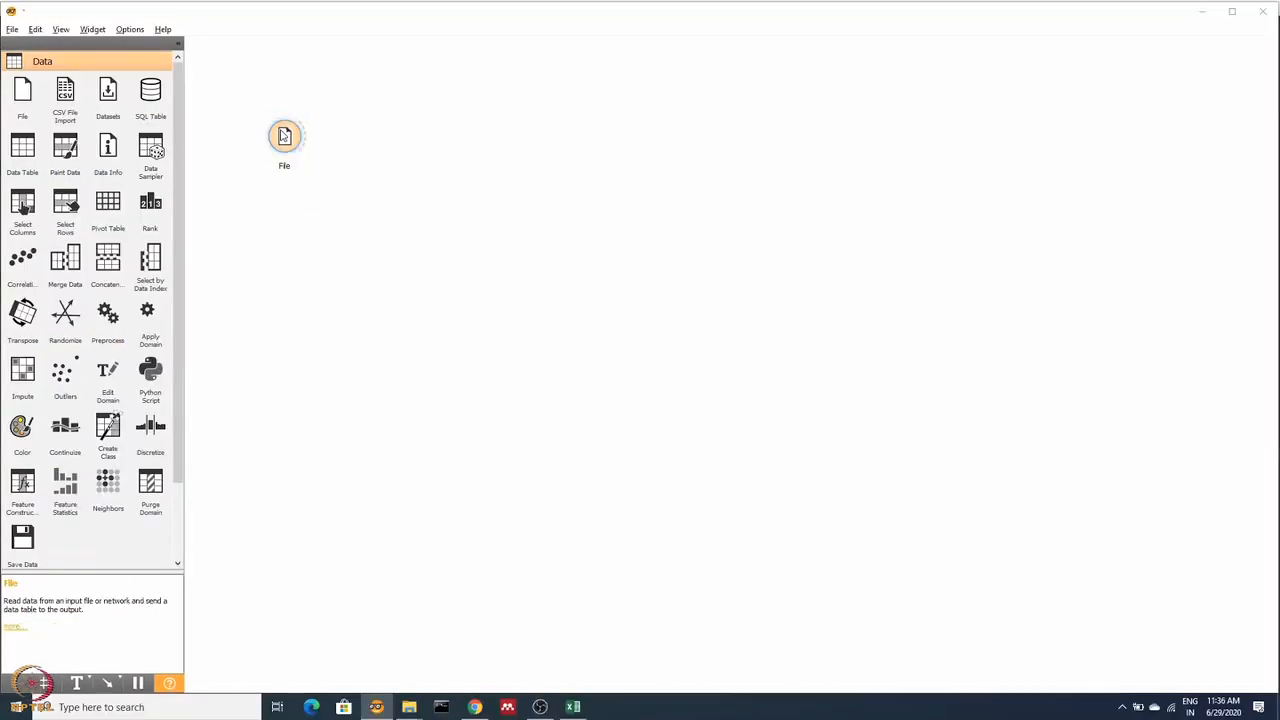
Bring up the File widget's settings and review the CSV's columns, types and roles.
double_click(284, 136)
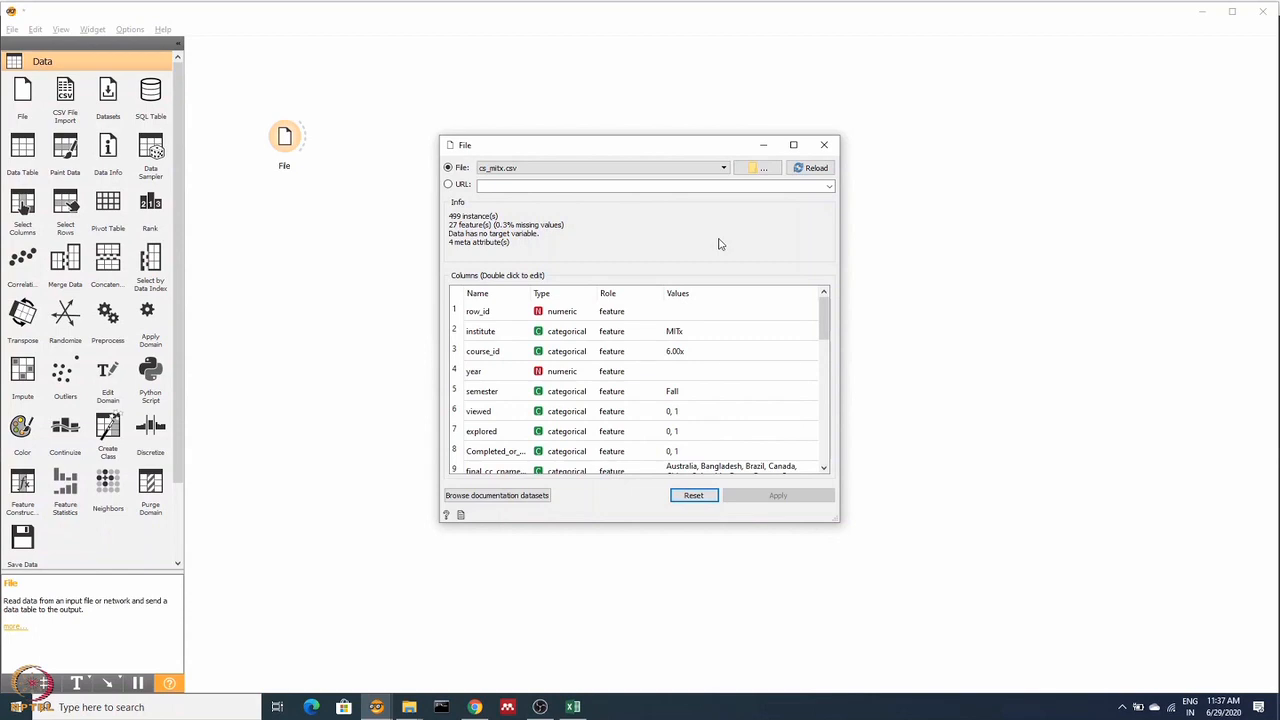
mouse_move(584, 484)
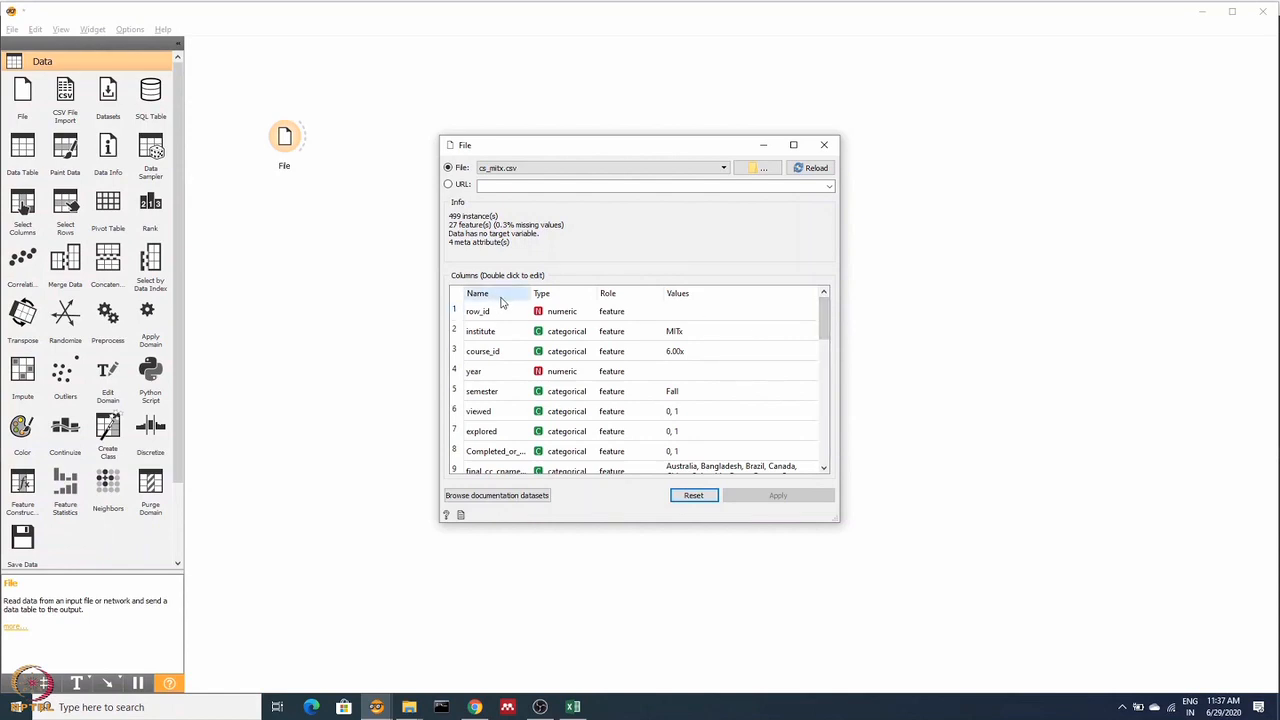
mouse_move(584, 260)
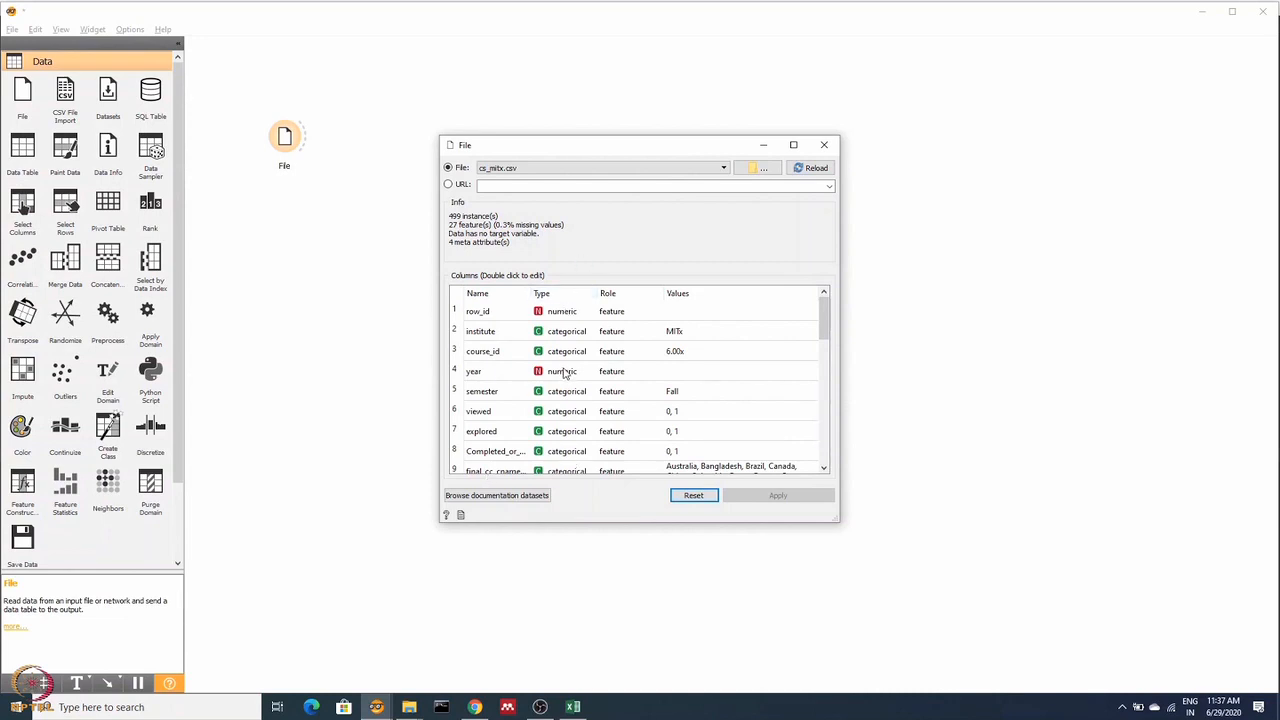
mouse_move(608, 500)
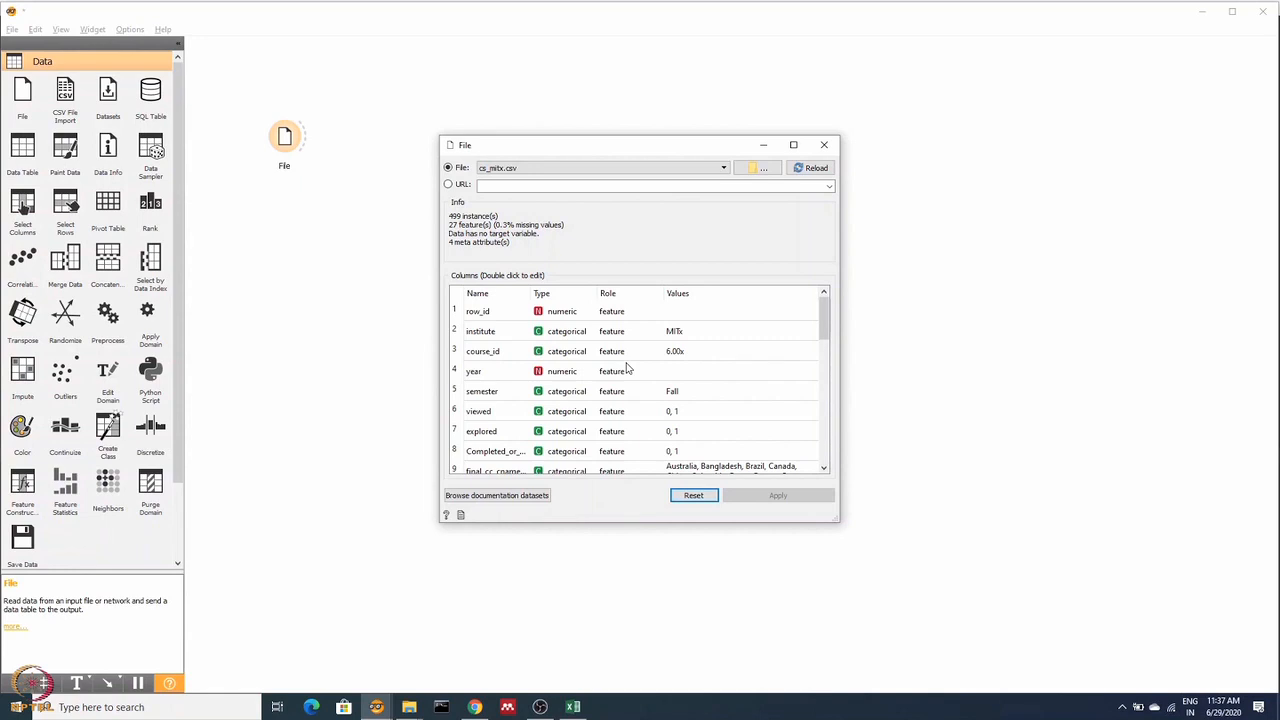
mouse_move(704, 388)
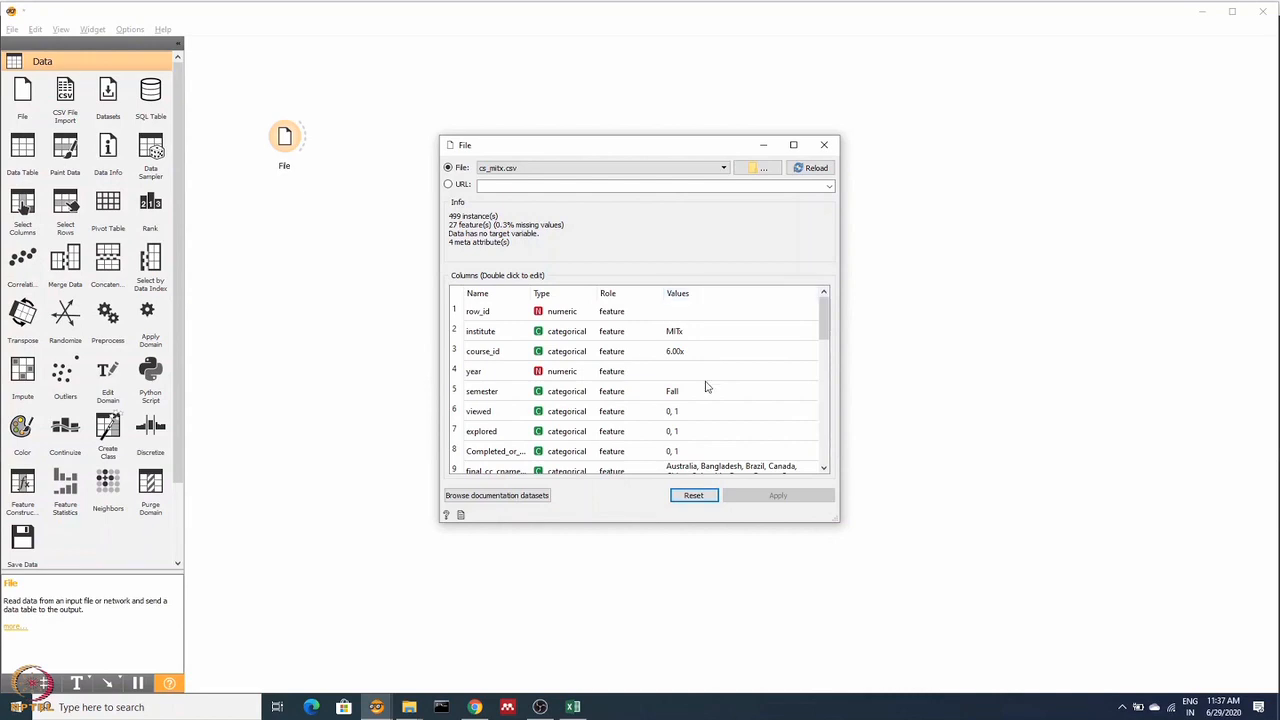
mouse_move(714, 364)
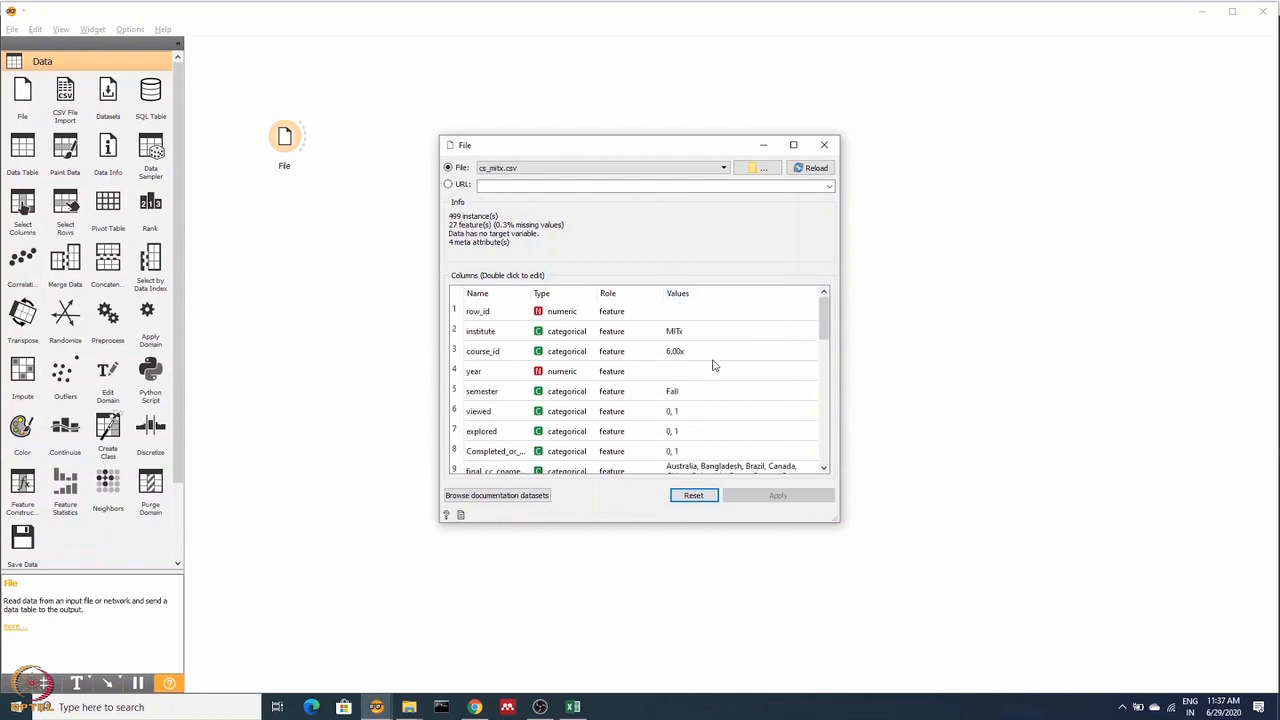
mouse_move(694, 348)
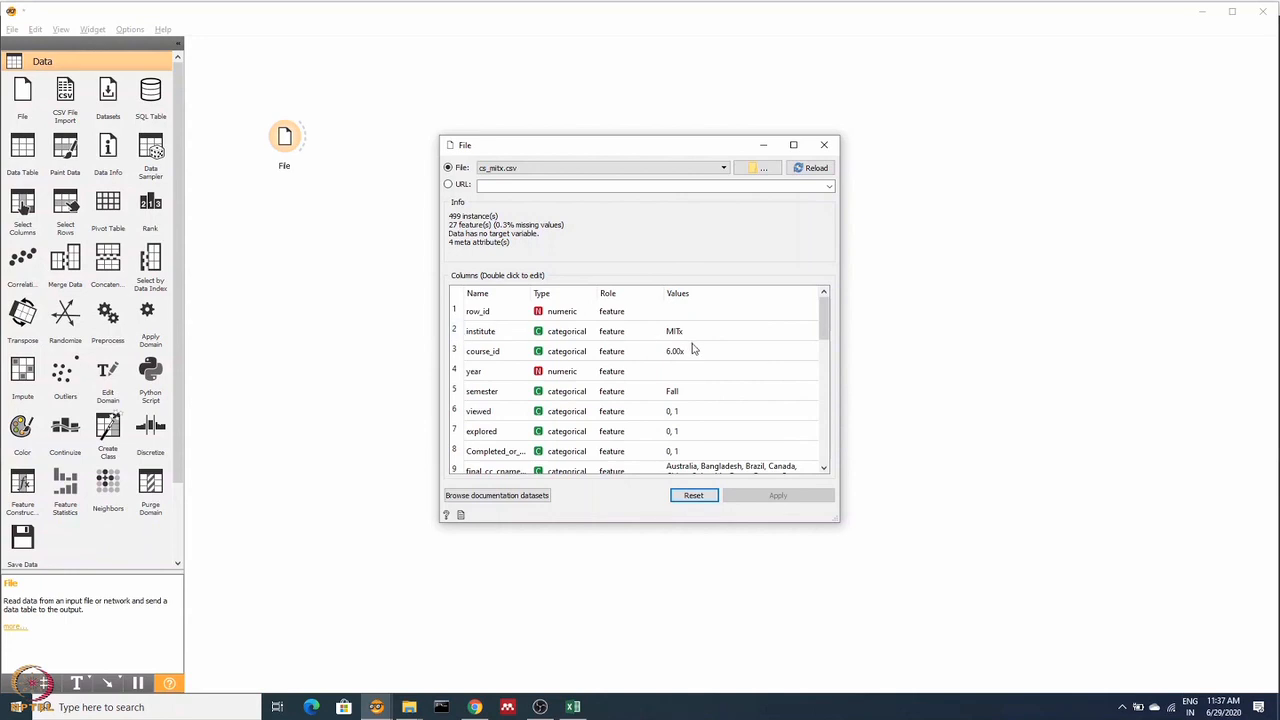
mouse_move(728, 314)
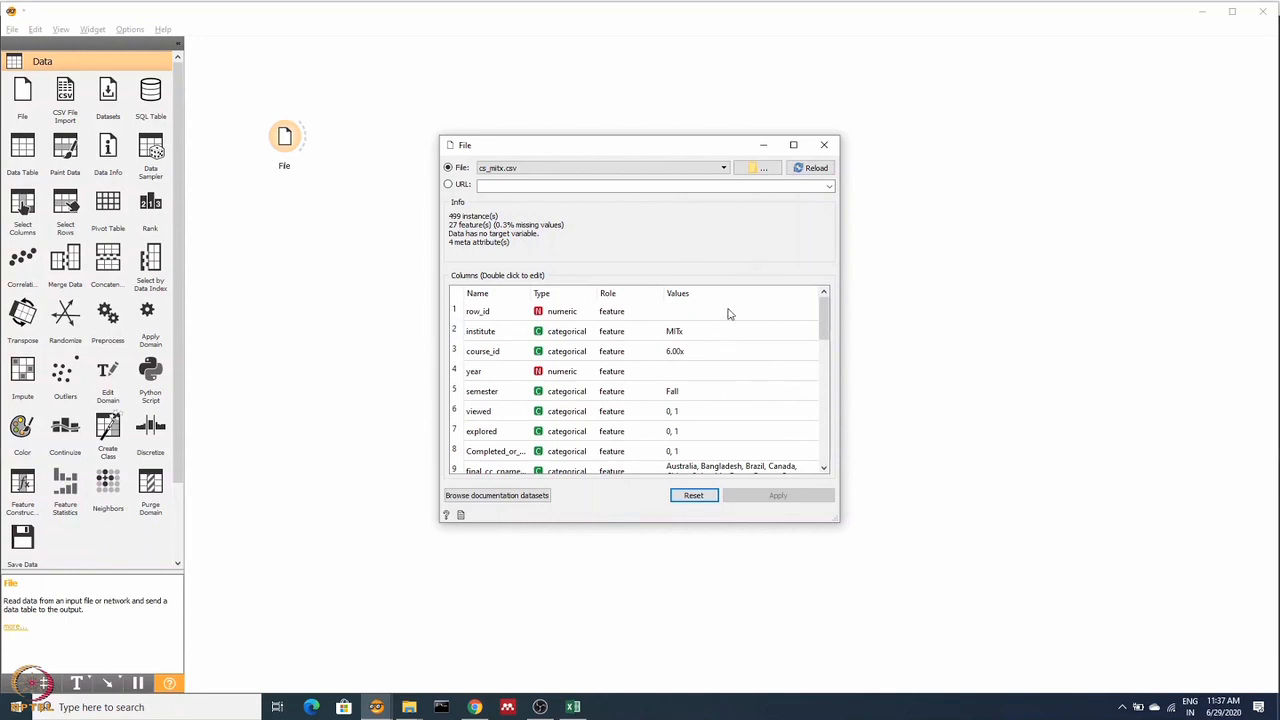
Close the File widget's settings, returning to the canvas with the File widget.
left_click(752, 168)
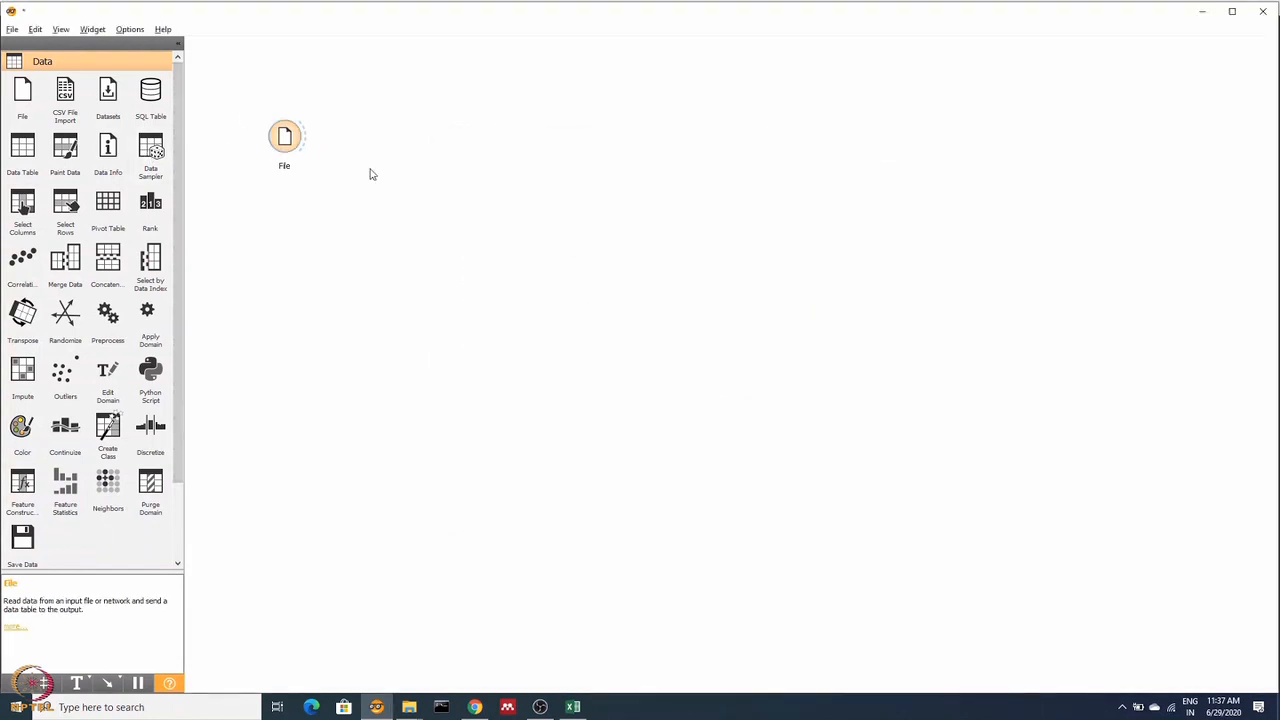
mouse_move(264, 152)
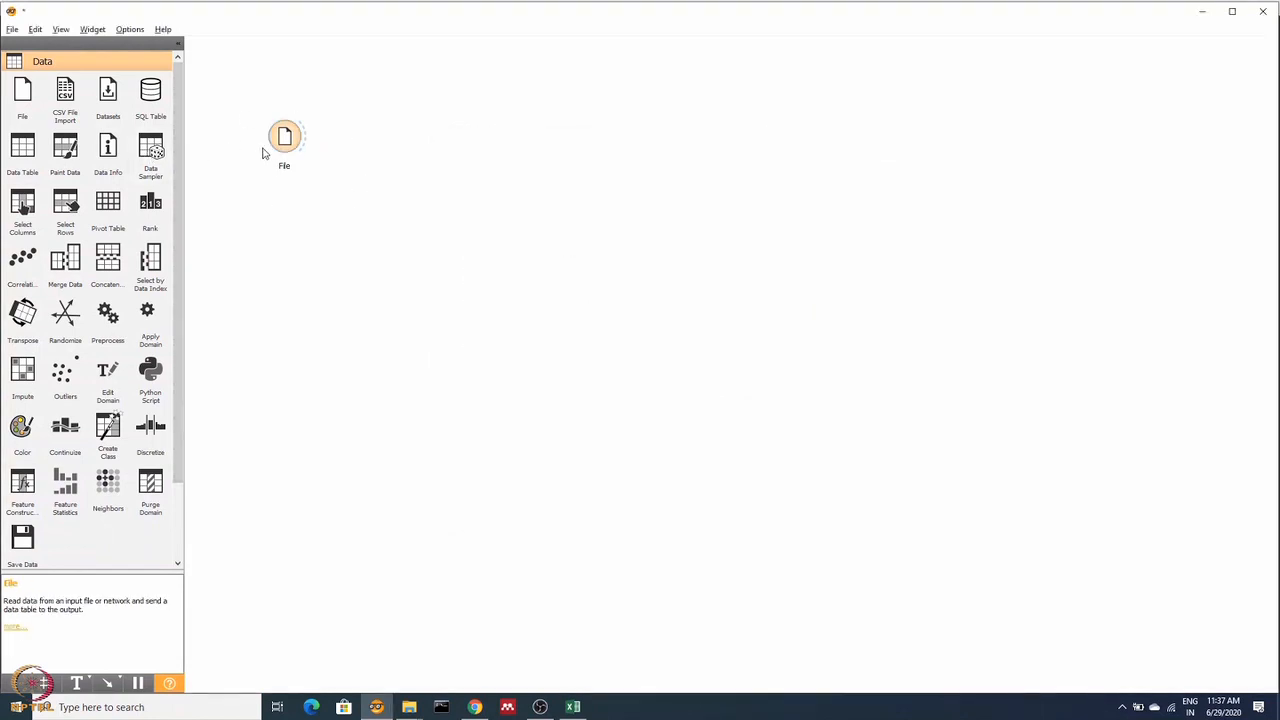
mouse_move(826, 308)
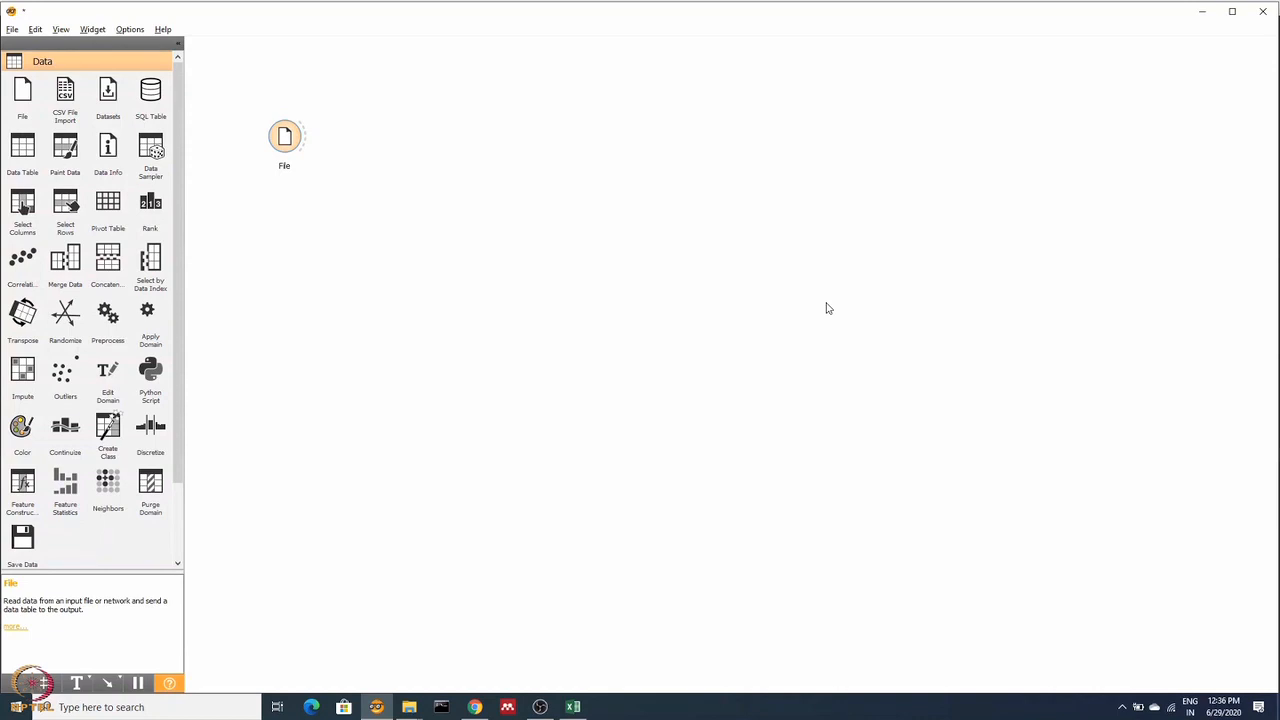
mouse_move(430, 234)
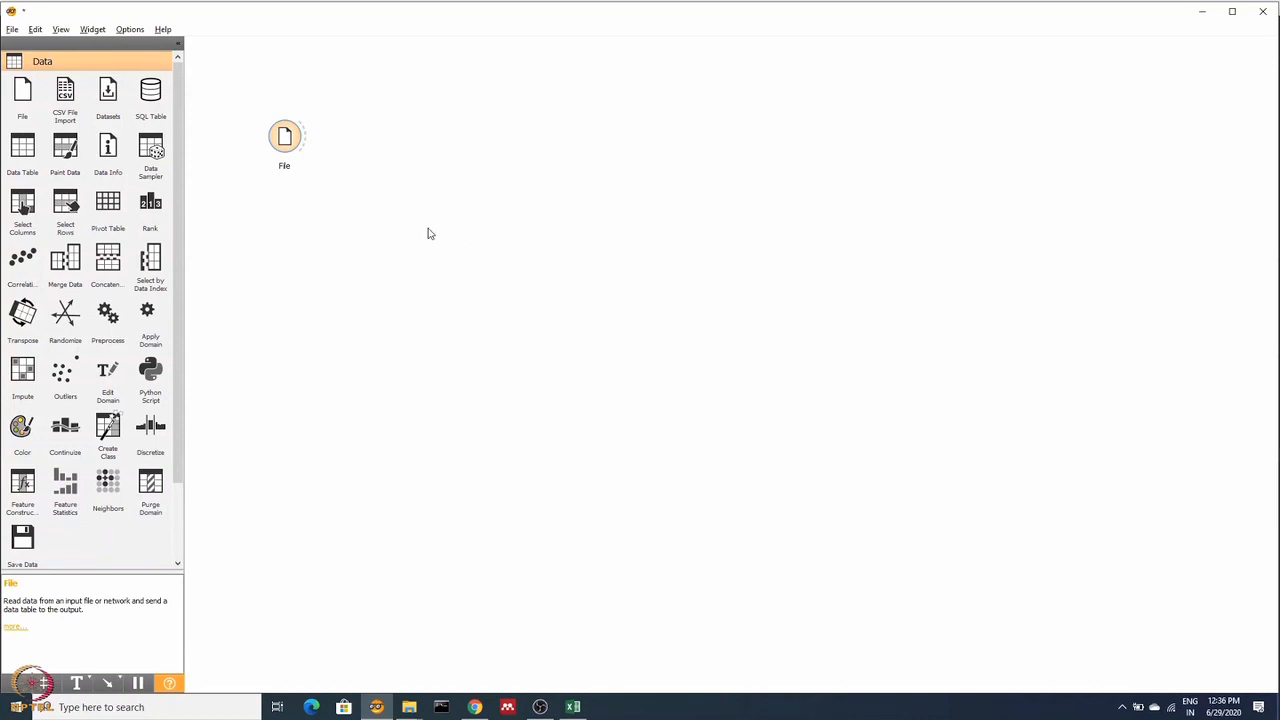
mouse_move(22, 144)
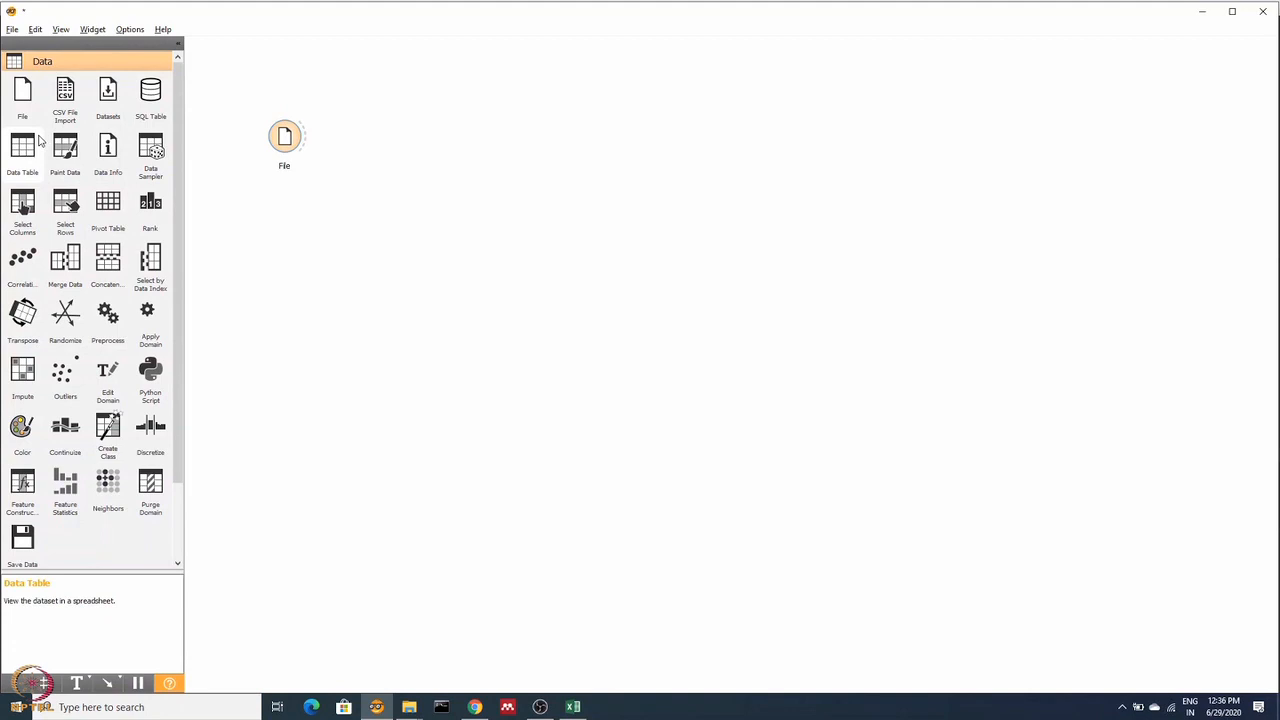
mouse_move(150, 204)
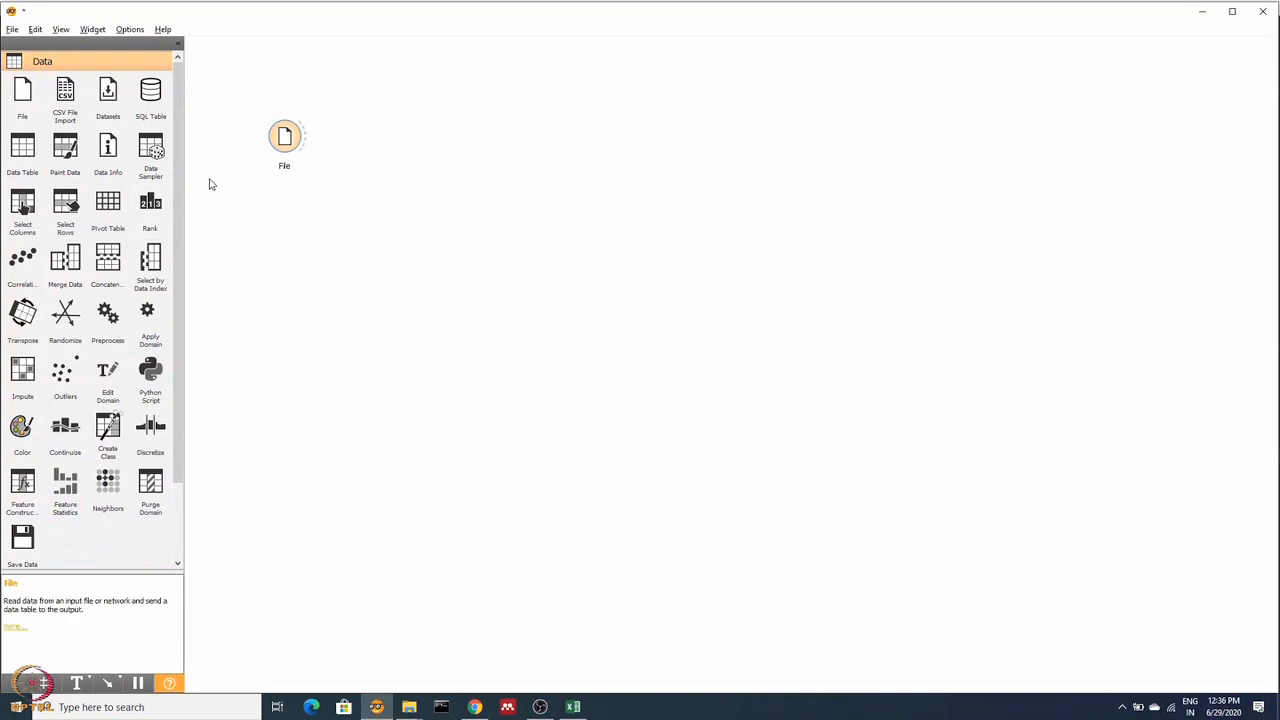
Browse the Visualize widget category, then switch the toolbox to the Model learners.
scroll("down", 3)
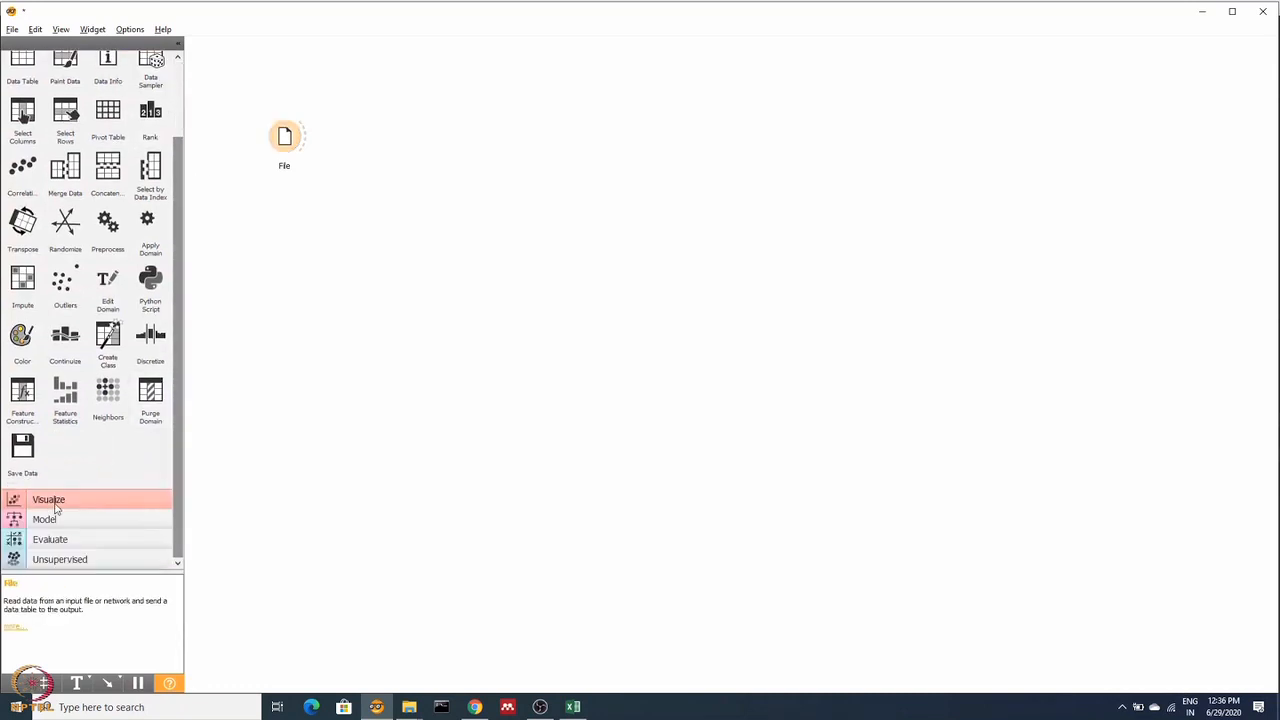
left_click(48, 500)
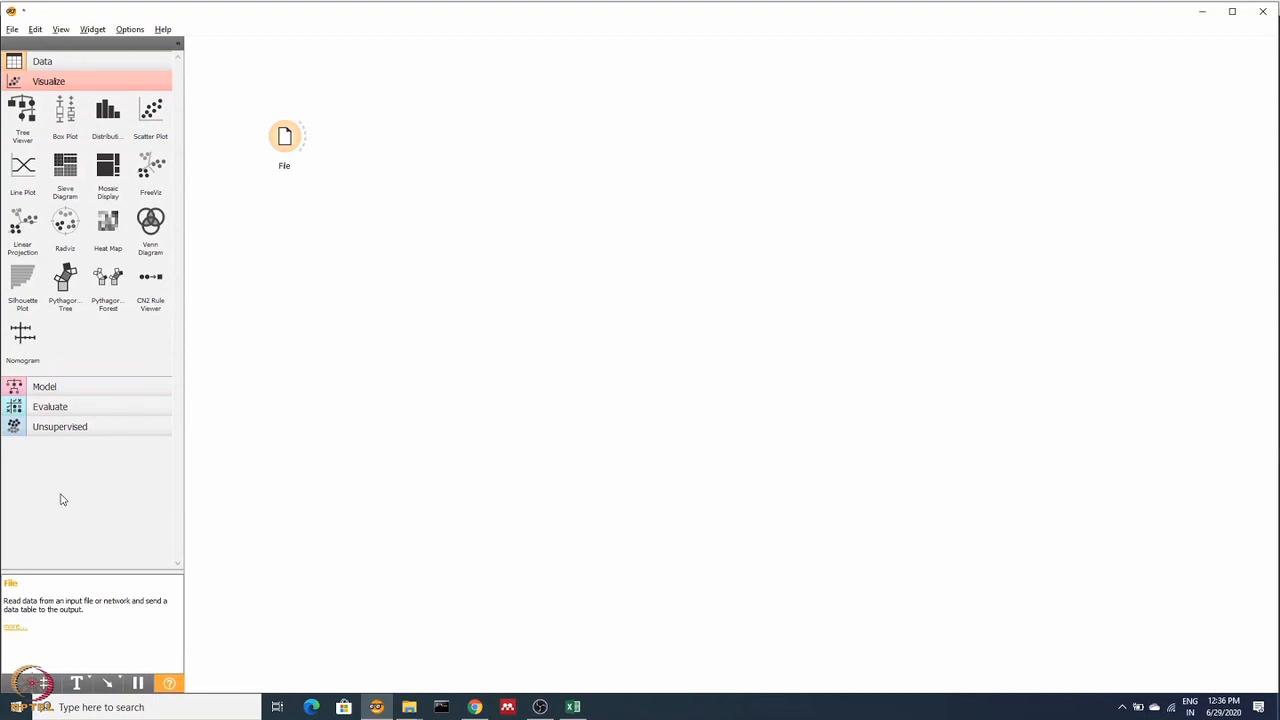
mouse_move(116, 378)
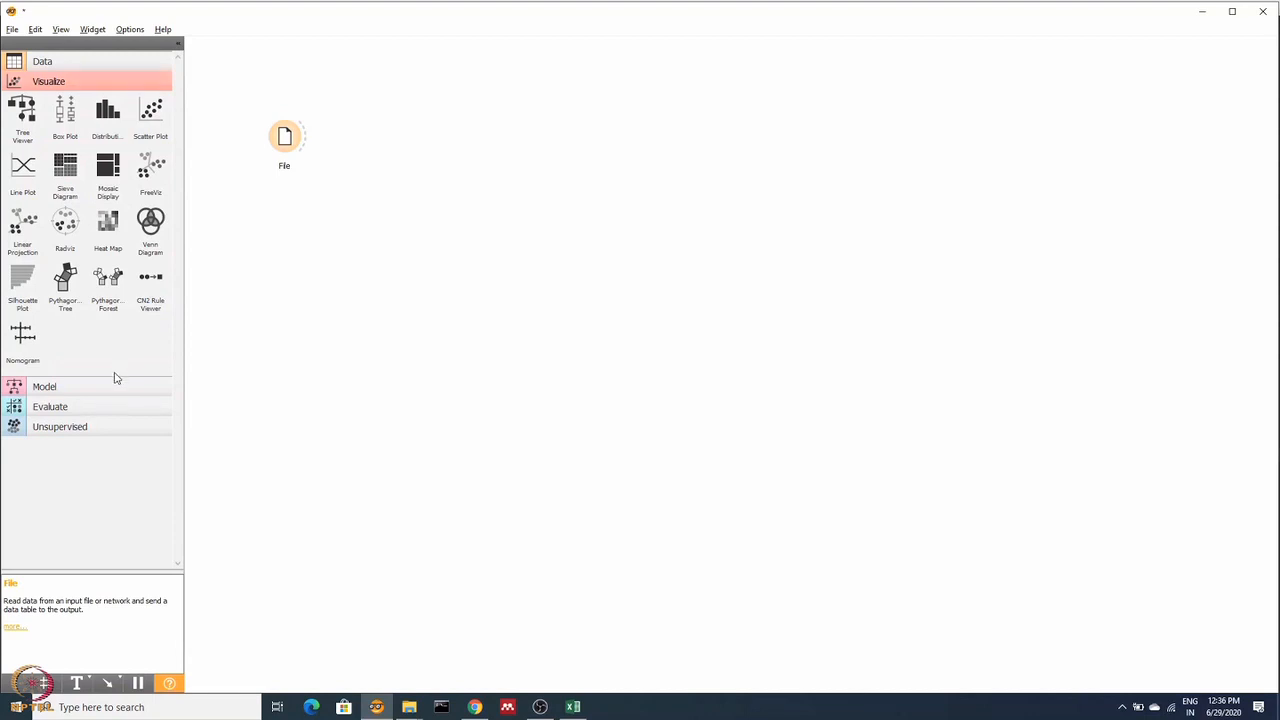
left_click(44, 386)
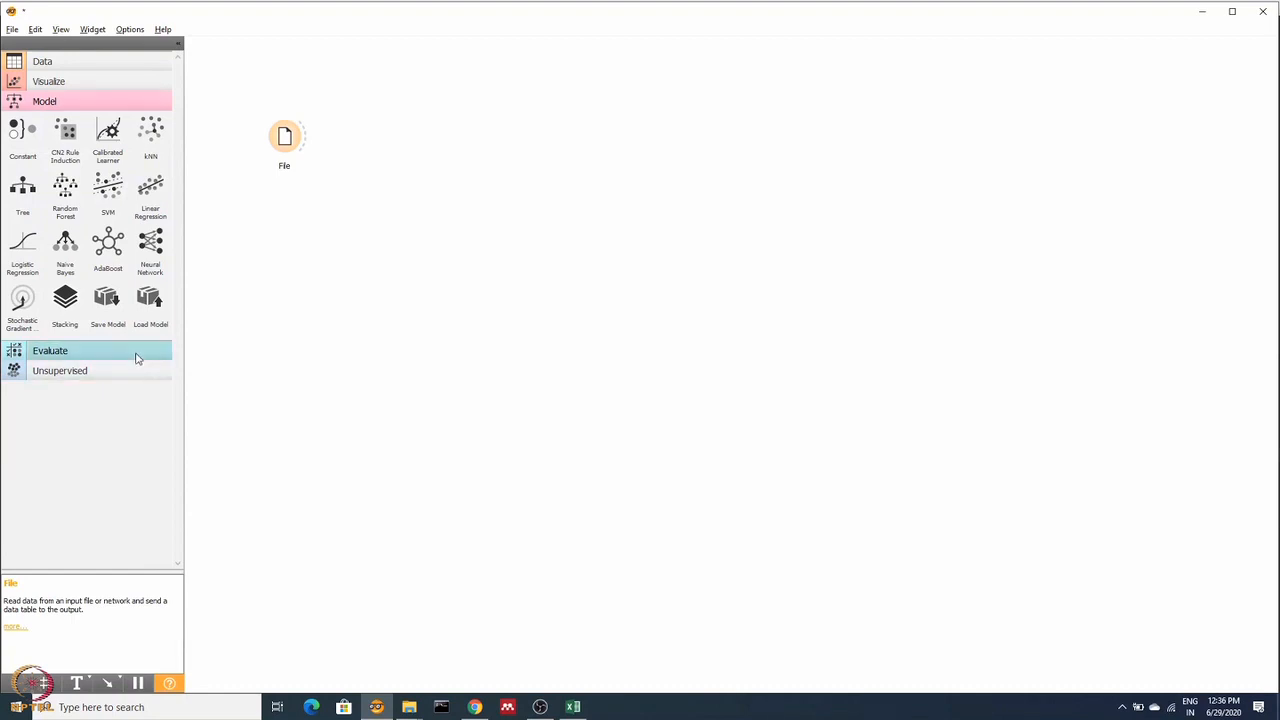
Look through the Evaluate widgets, then show the Unsupervised clustering widgets.
left_click(50, 350)
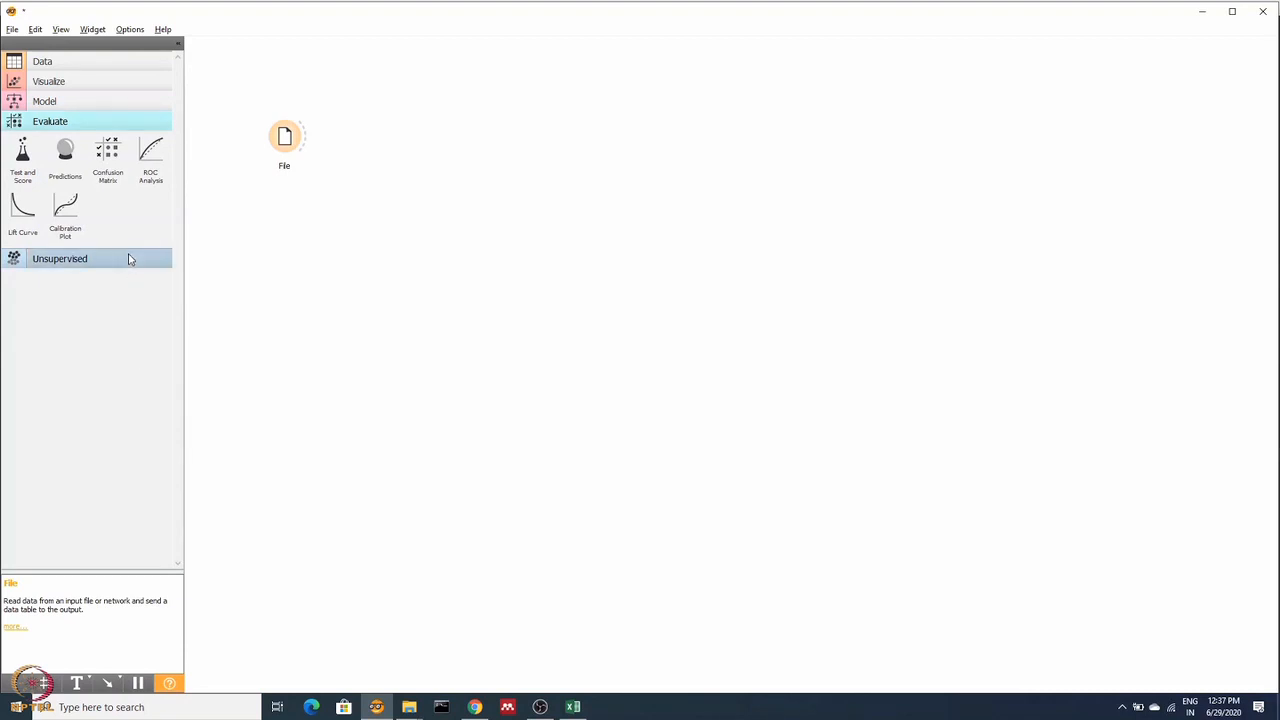
left_click(60, 258)
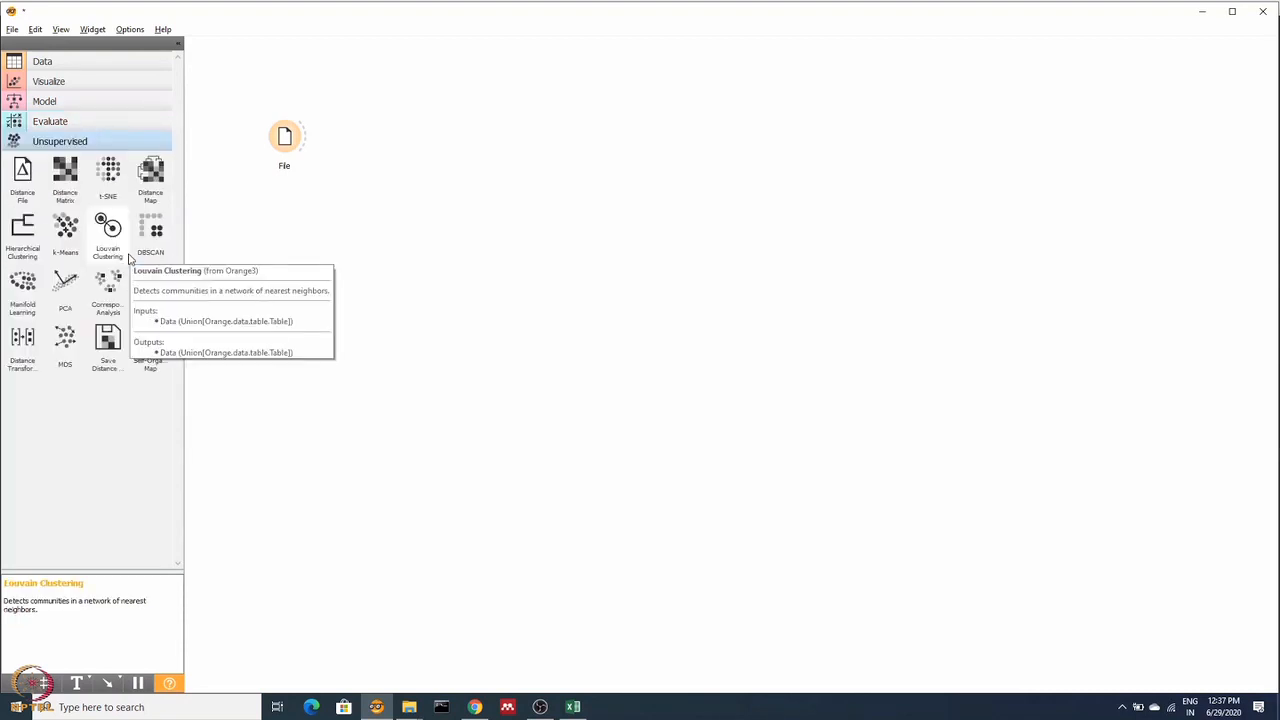